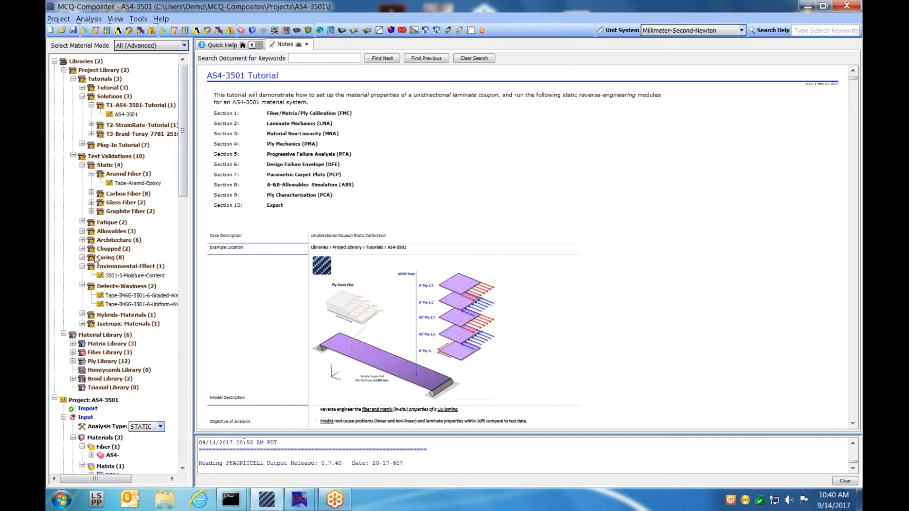
# Step: Fold the tree so Libraries shows only Project Library and a collapsed Material Library
pyautogui.click(53, 60)
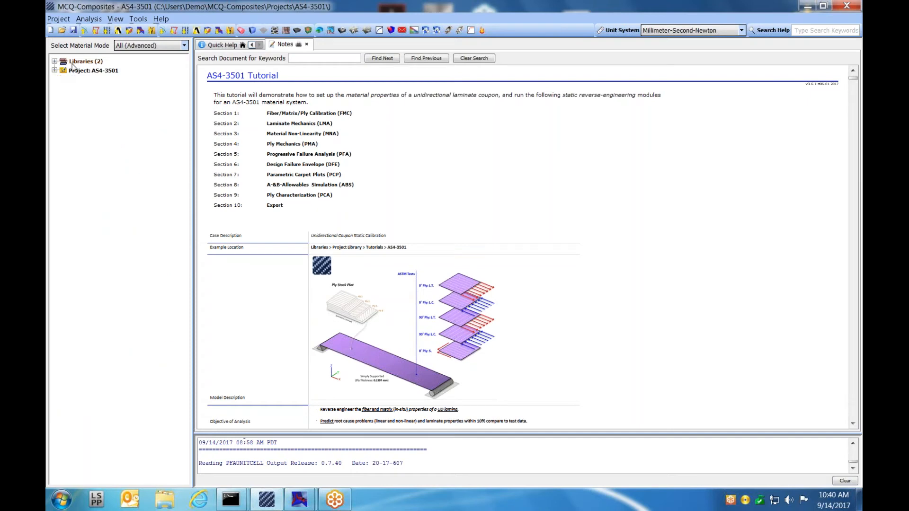
pyautogui.moveTo(94, 187)
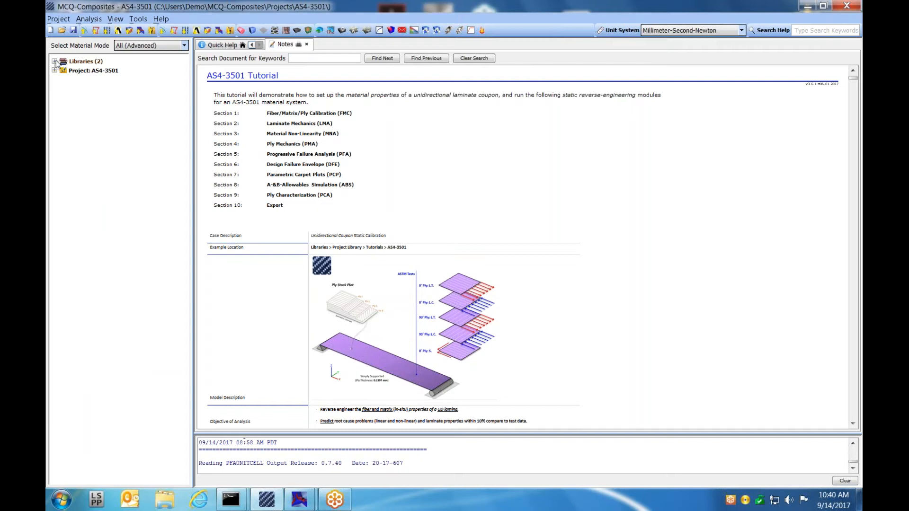
pyautogui.click(54, 61)
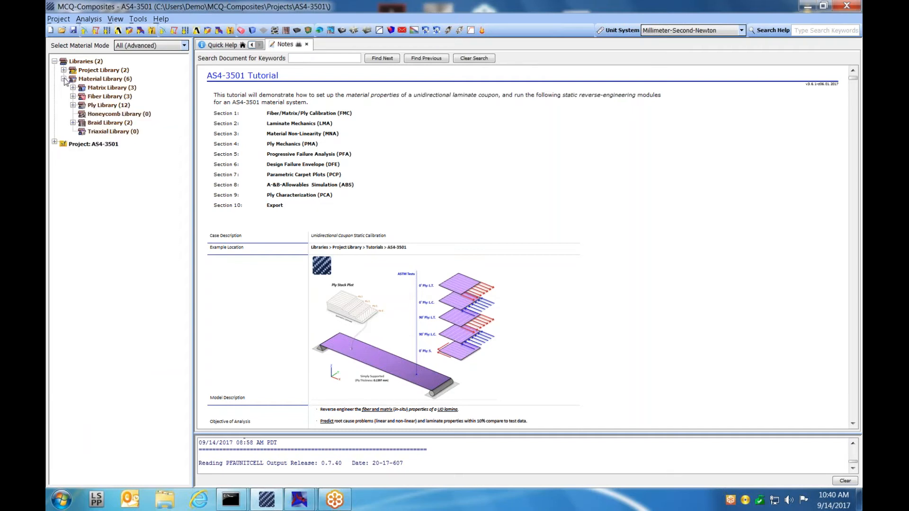
pyautogui.click(64, 79)
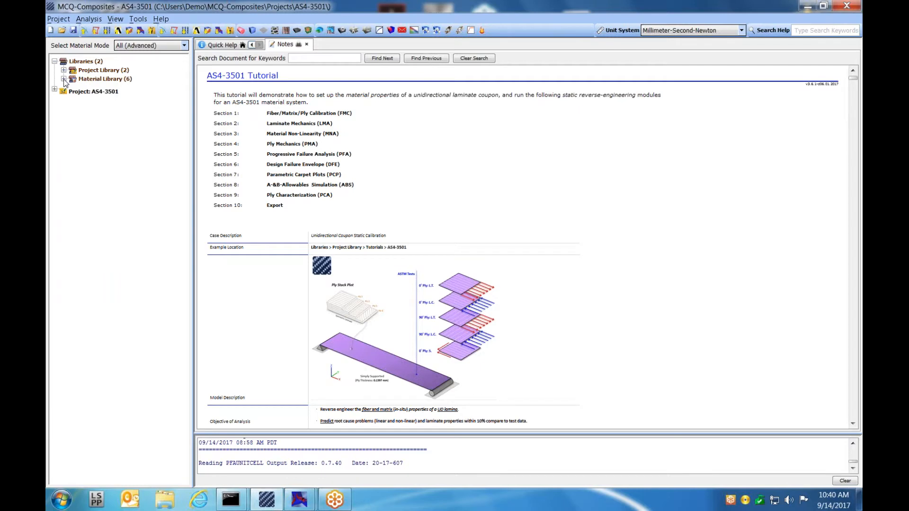
# Step: Reveal the Matrix and Fiber Library categories and fold away the Tutorials branch
pyautogui.click(64, 78)
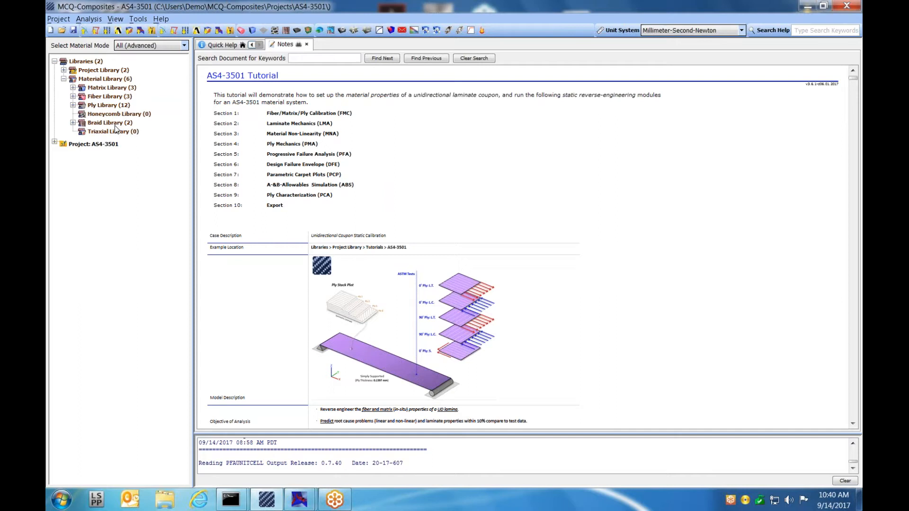
pyautogui.moveTo(113, 130)
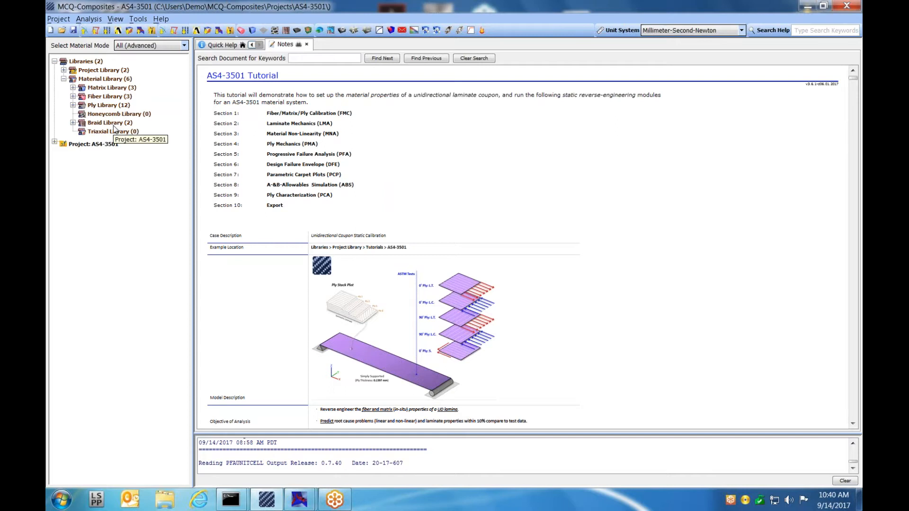
pyautogui.click(74, 87)
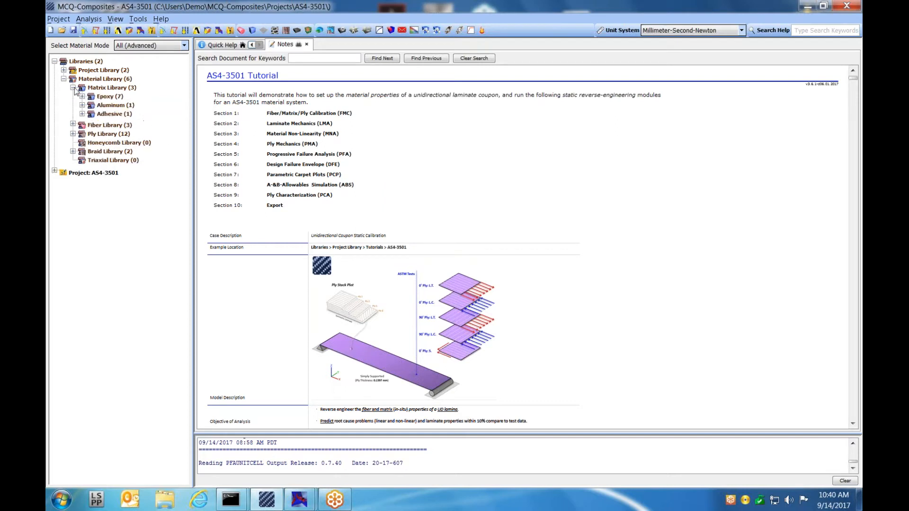
pyautogui.click(74, 125)
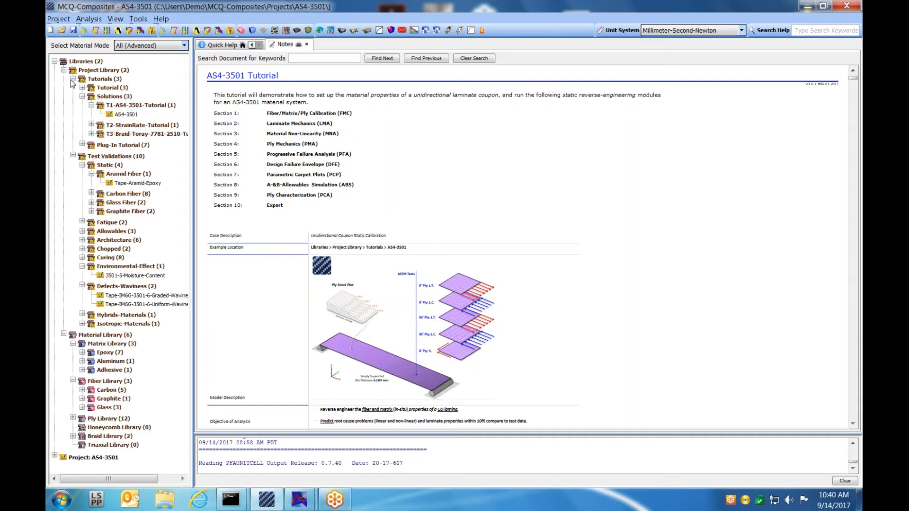
pyautogui.click(73, 78)
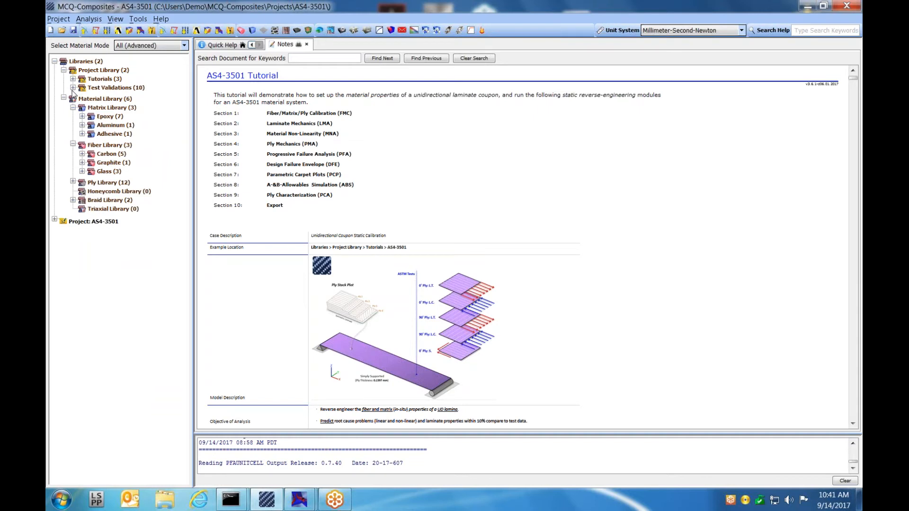
# Step: List the Test Validations categories and expand the AS4-3501 project contents
pyautogui.click(81, 87)
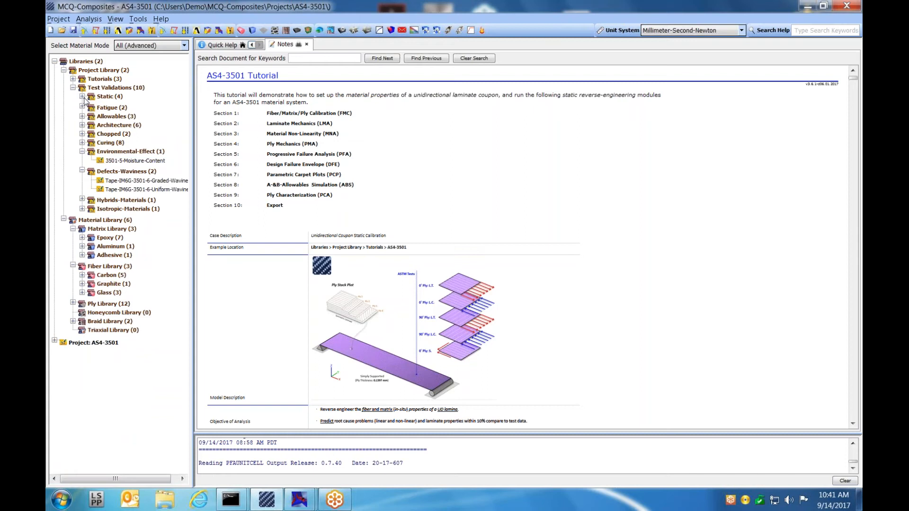
pyautogui.click(83, 96)
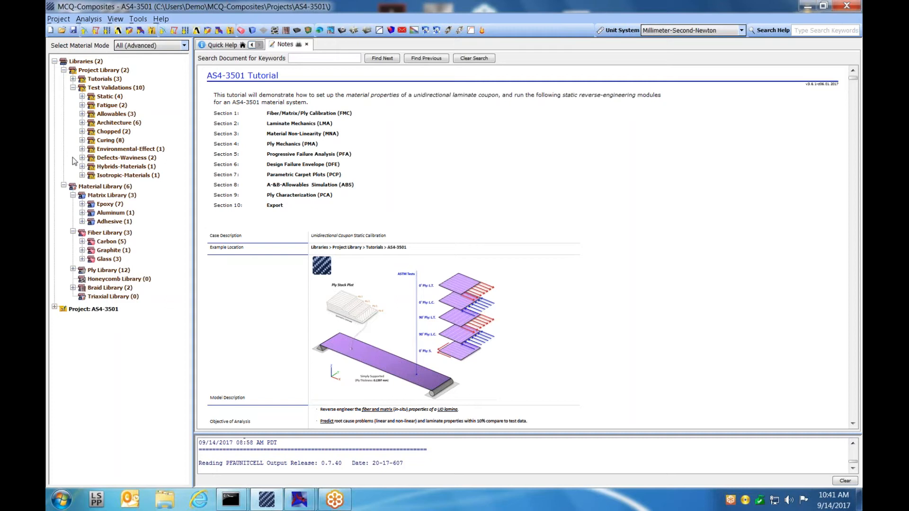
pyautogui.moveTo(73, 306)
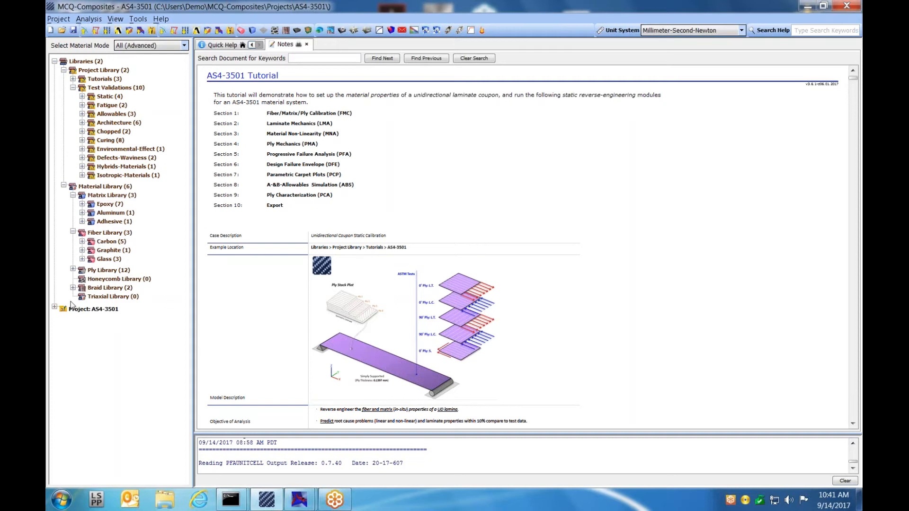
pyautogui.click(54, 309)
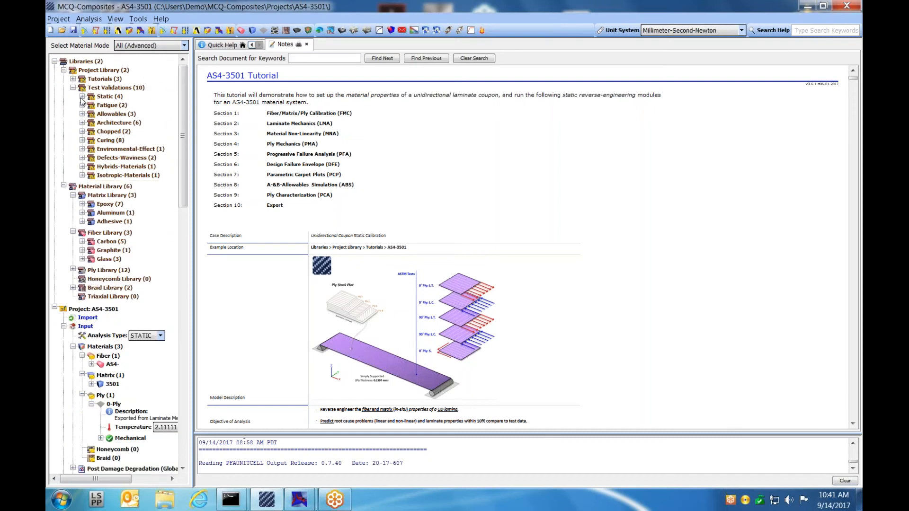
# Step: Expand Tutorials to T1-AS4-3501-Tutorial and bring up the AS4-3501 project's context menu
pyautogui.scroll(-3)
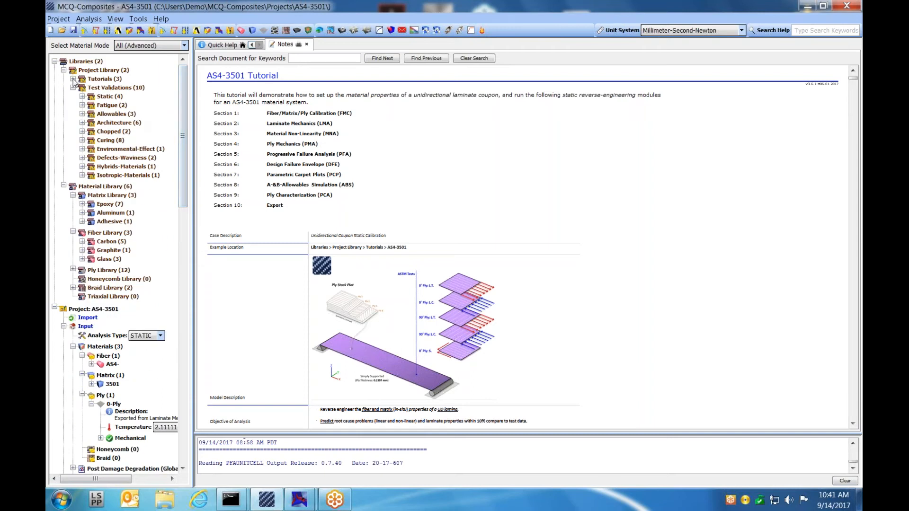
pyautogui.click(83, 79)
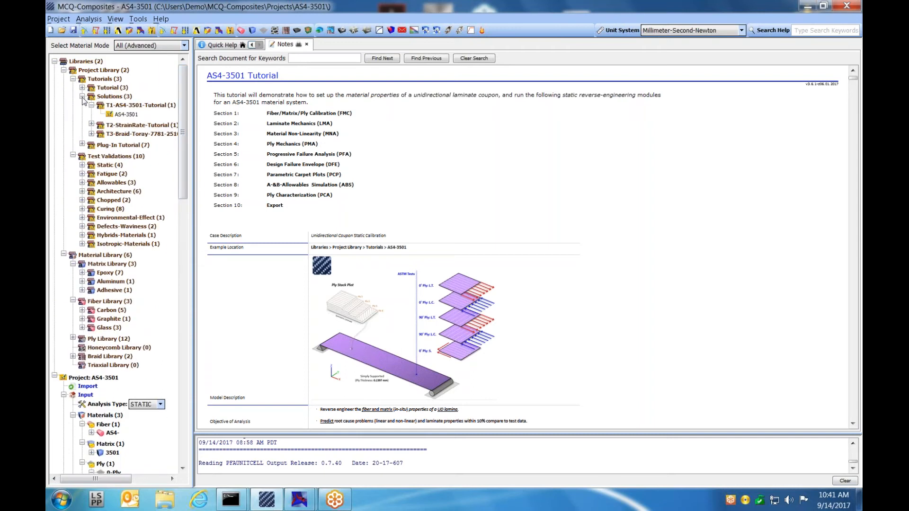
pyautogui.click(83, 96)
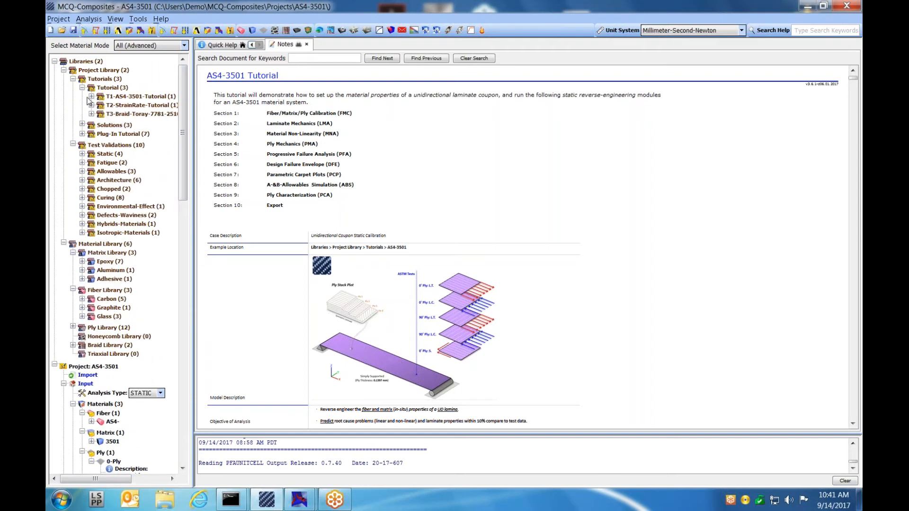
pyautogui.rightClick(125, 97)
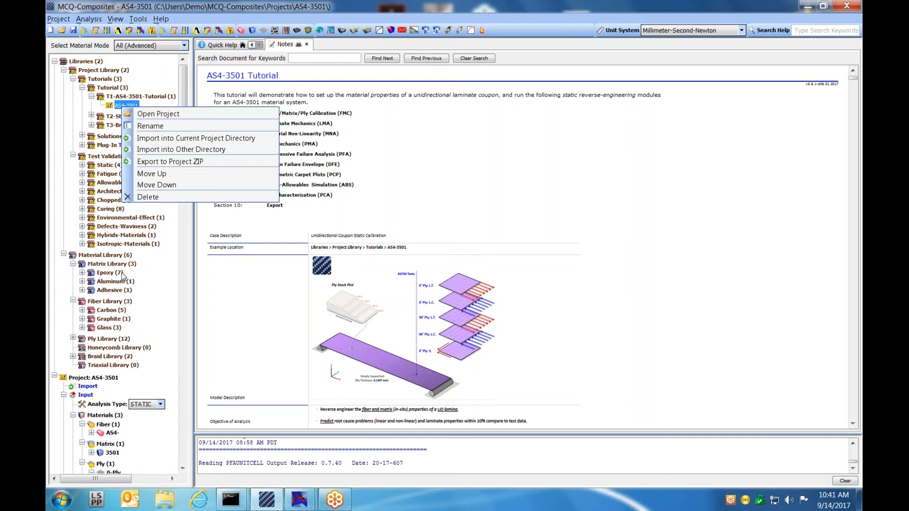
pyautogui.moveTo(122, 272)
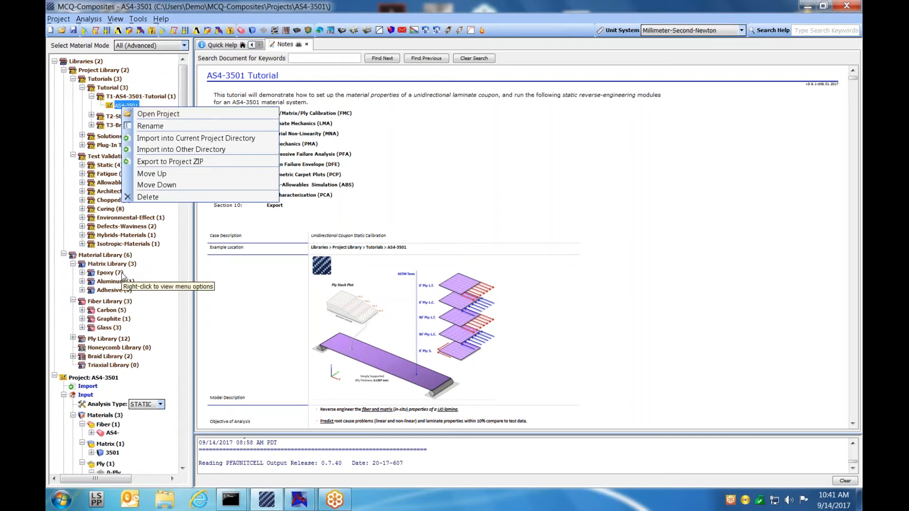
pyautogui.moveTo(147, 308)
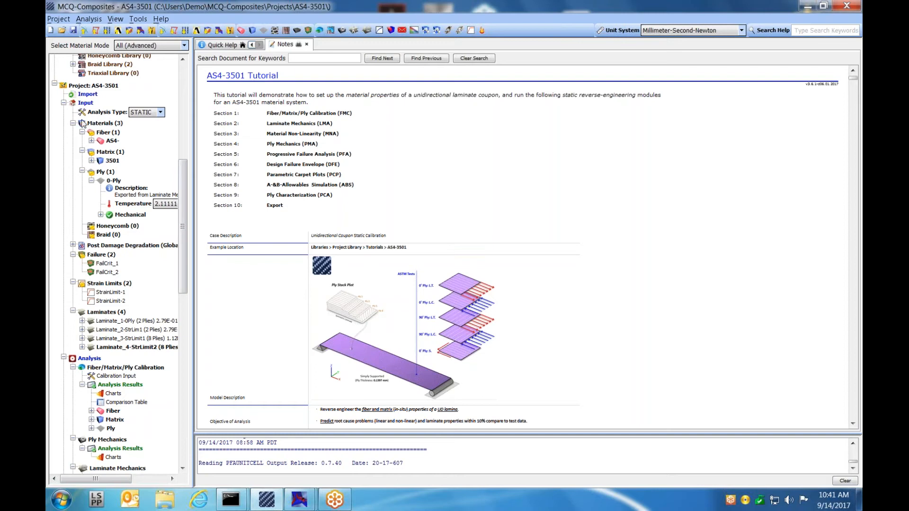
pyautogui.click(105, 123)
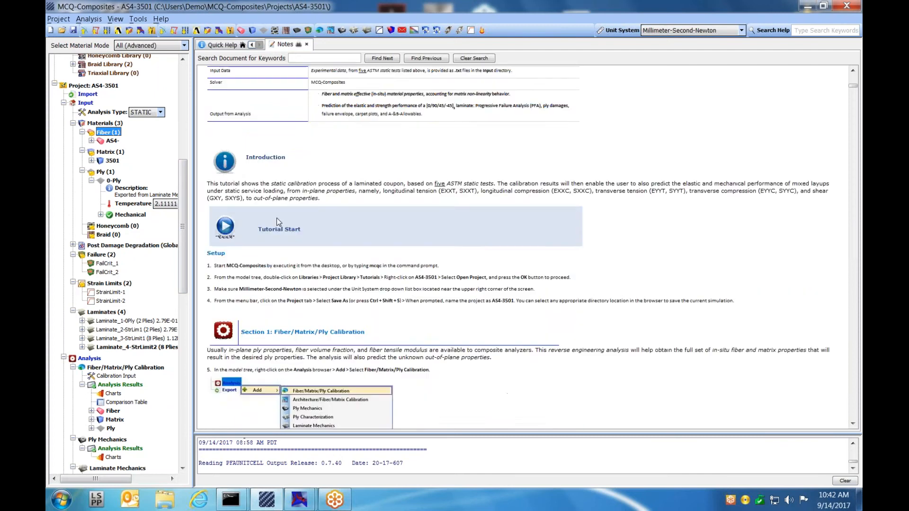
pyautogui.scroll(-3)
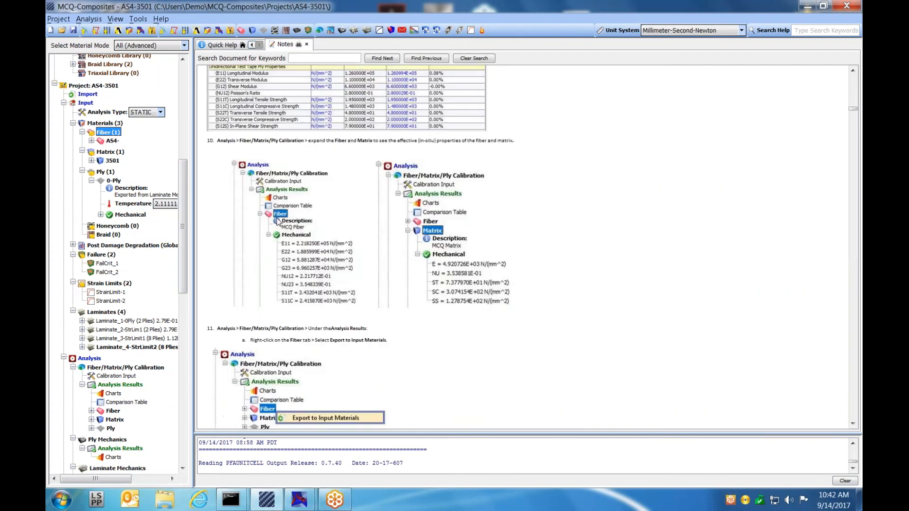
pyautogui.scroll(-3)
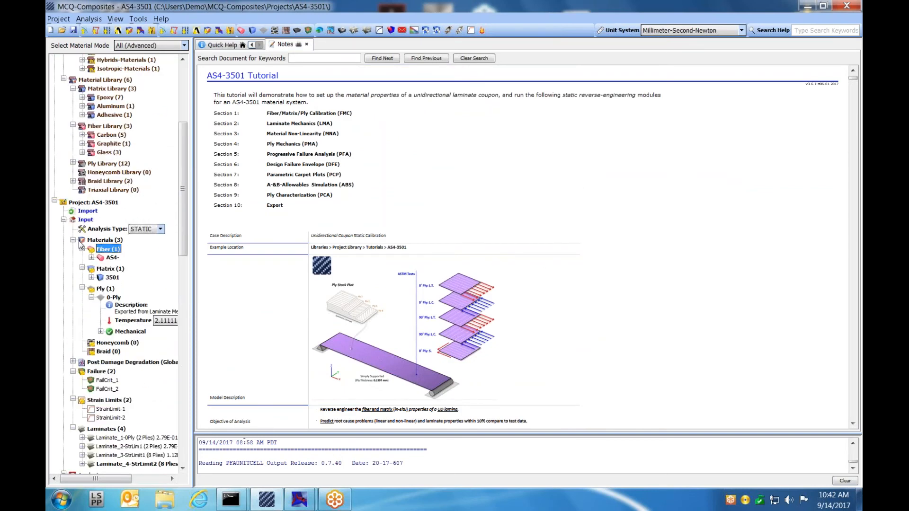
# Step: Open Laminate_1-0Ply for editing, listing its two AS4/3501 plies and properties
pyautogui.click(82, 240)
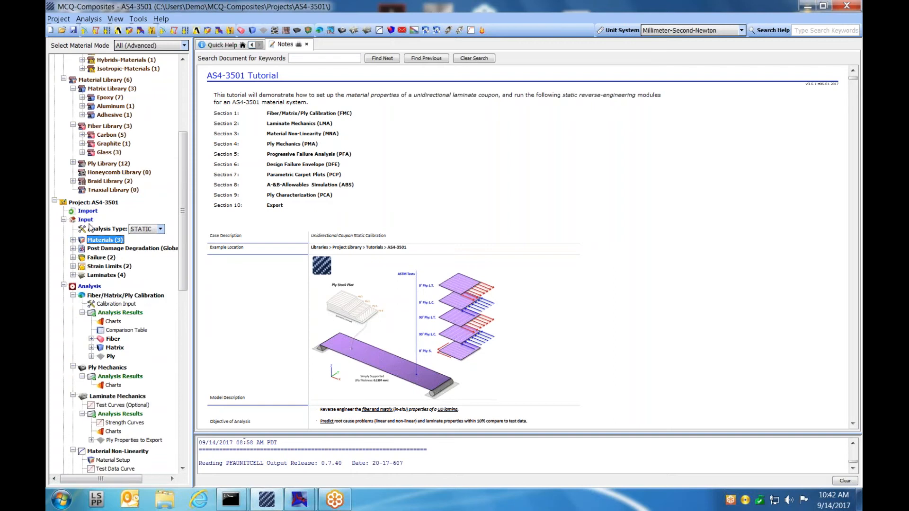
pyautogui.moveTo(98, 253)
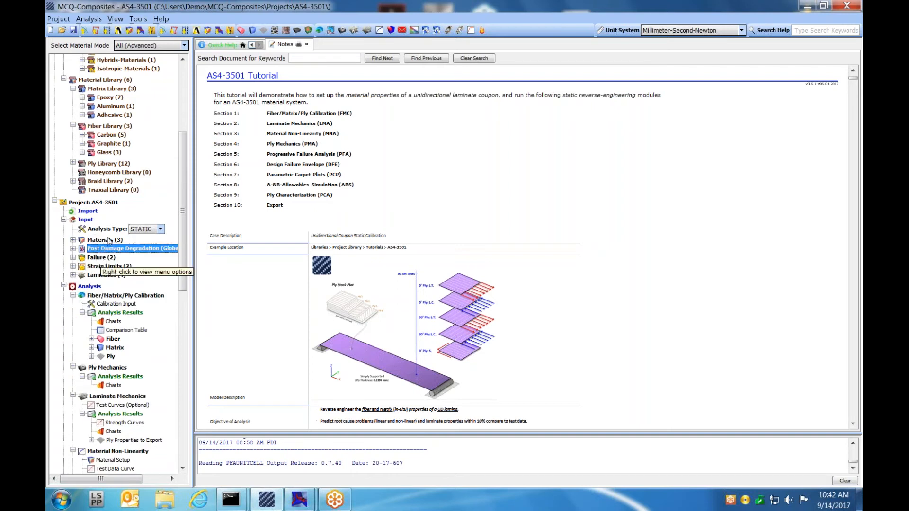
pyautogui.click(131, 248)
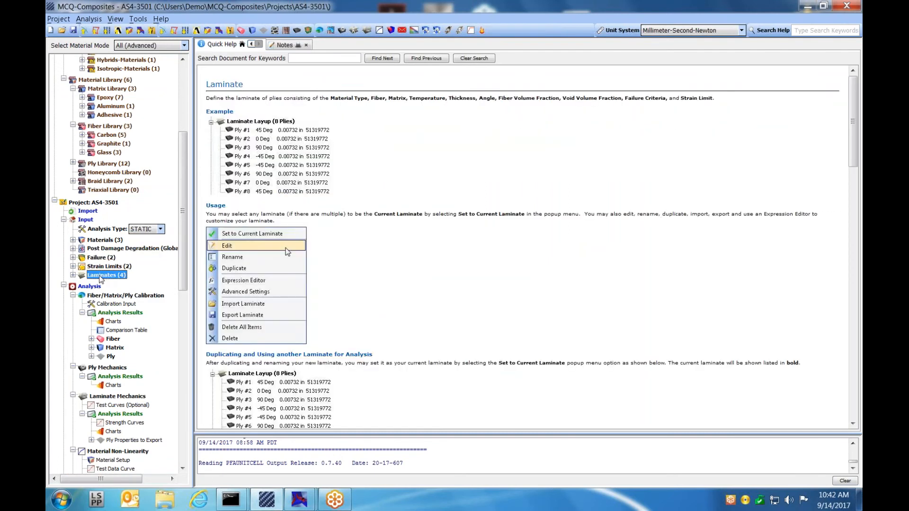
pyautogui.click(74, 275)
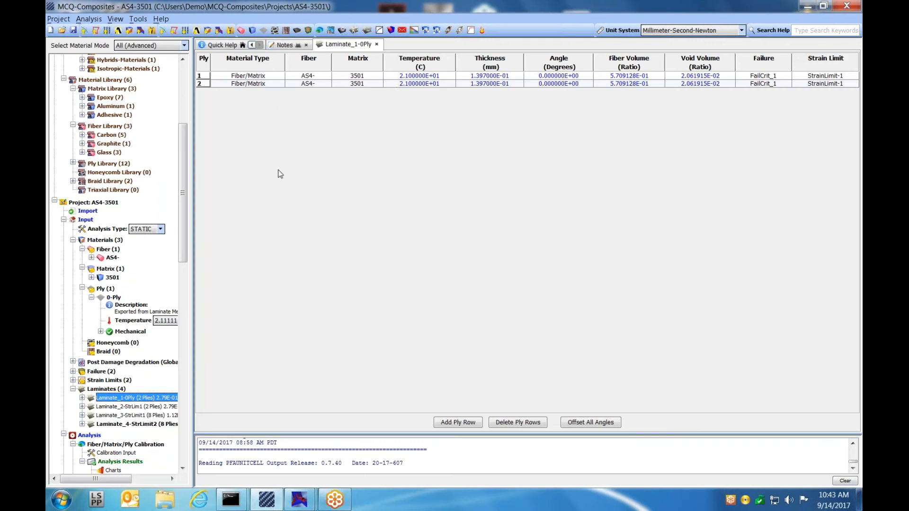
pyautogui.moveTo(293, 106)
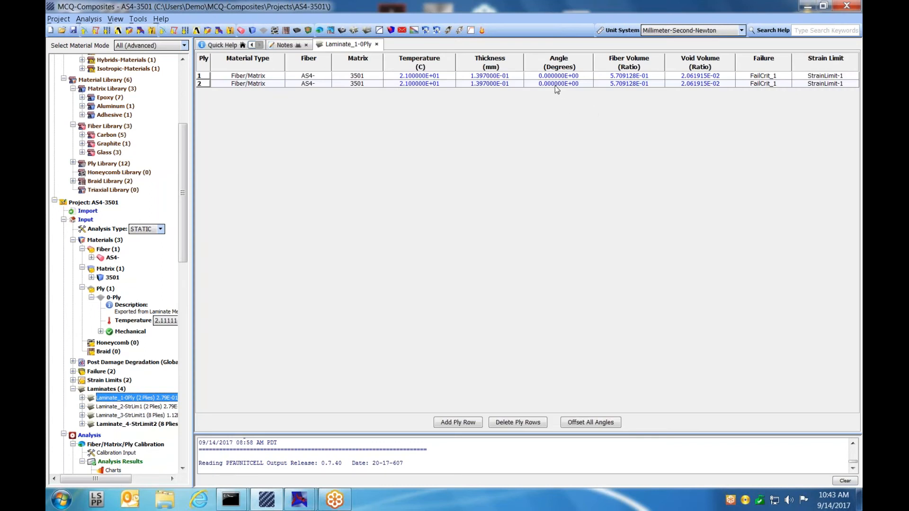
pyautogui.moveTo(324, 69)
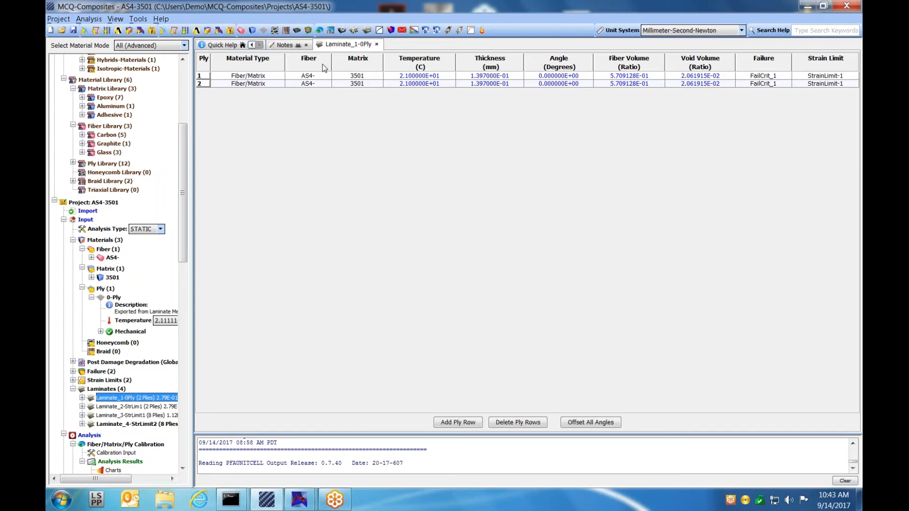
pyautogui.moveTo(665, 116)
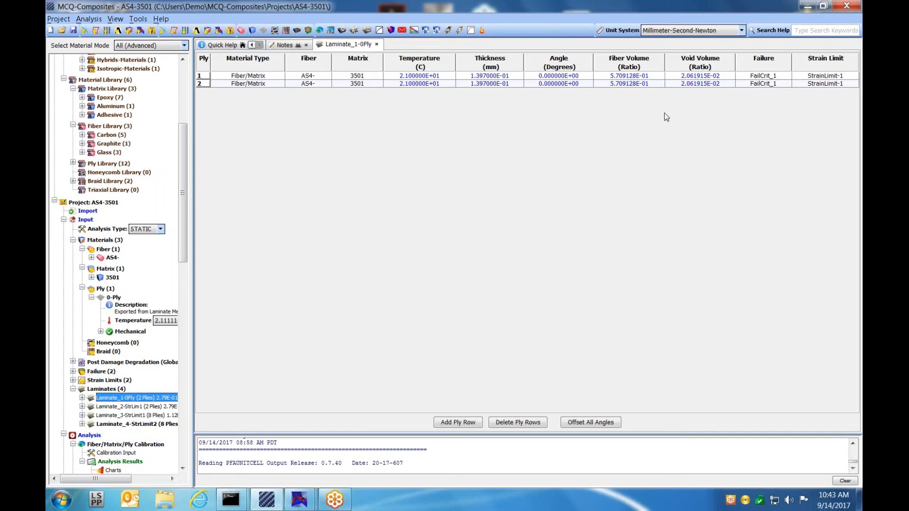
pyautogui.moveTo(820, 94)
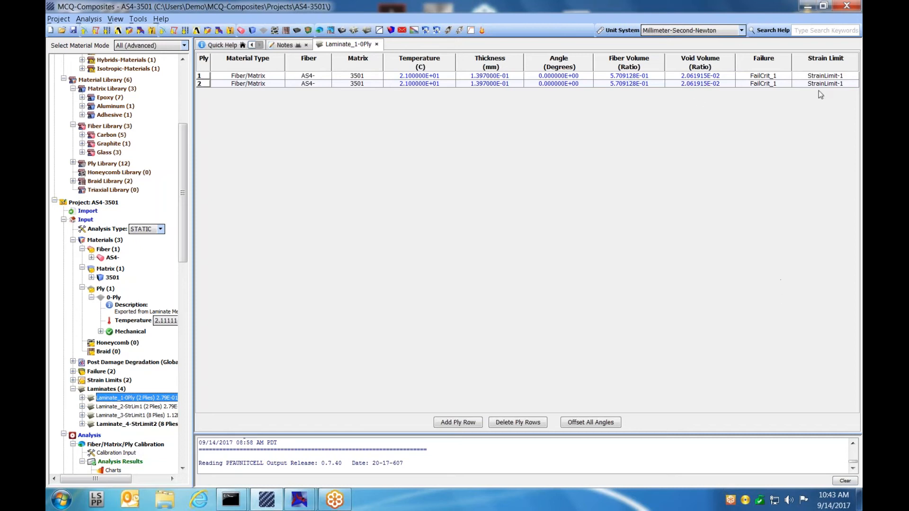
pyautogui.moveTo(755, 102)
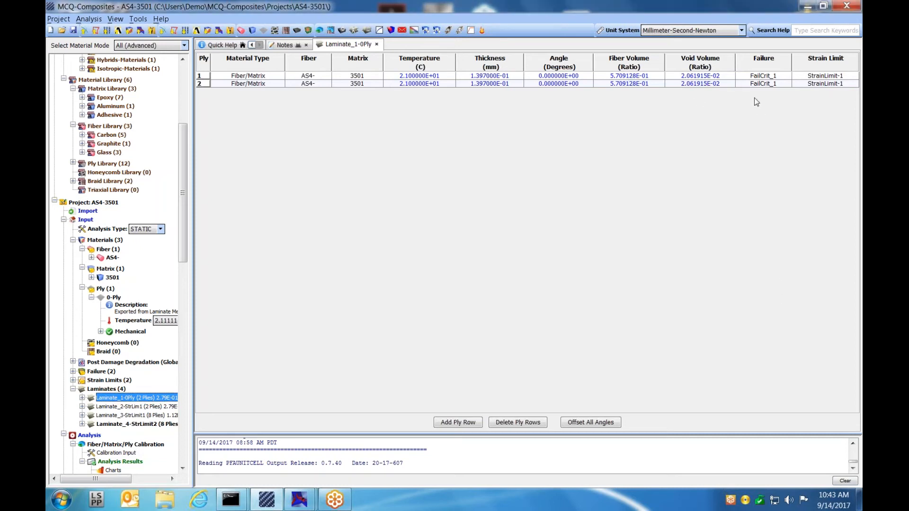
pyautogui.moveTo(741, 143)
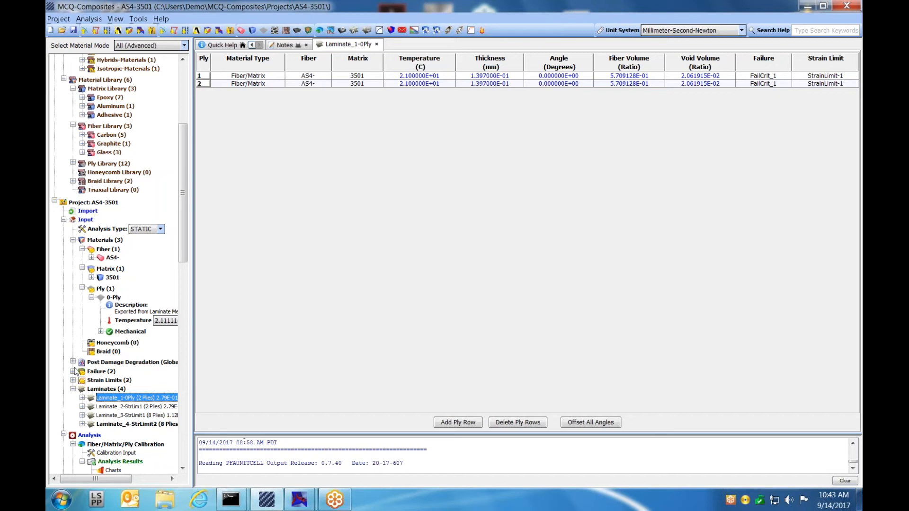
# Step: Open the FailCrit_1 failure editor showing enabled damage and failure criteria
pyautogui.click(107, 379)
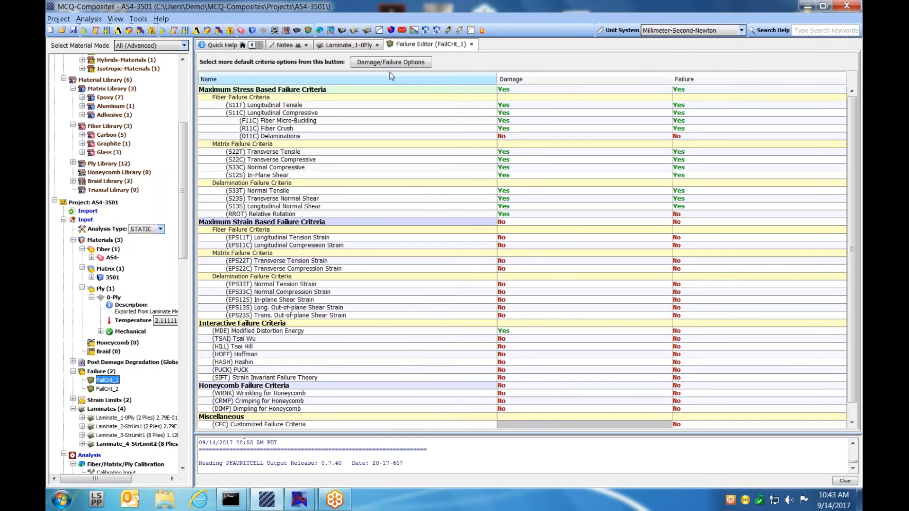
pyautogui.click(390, 62)
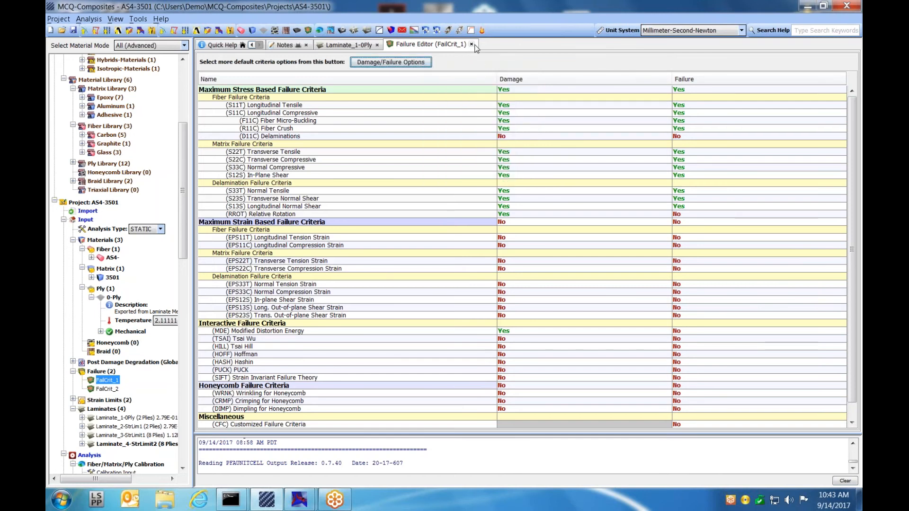
# Step: Close the FailCrit_1 editor and bring the Analysis branches into view in the tree
pyautogui.click(472, 44)
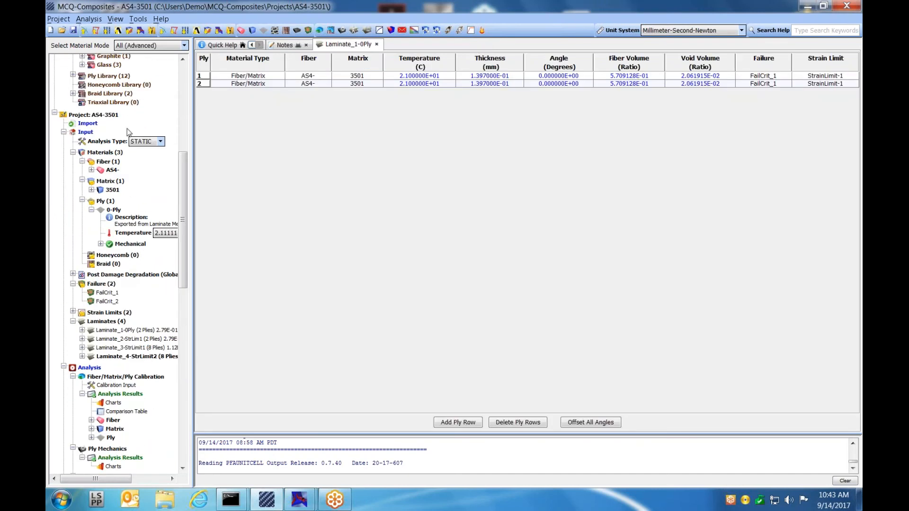
pyautogui.scroll(-3)
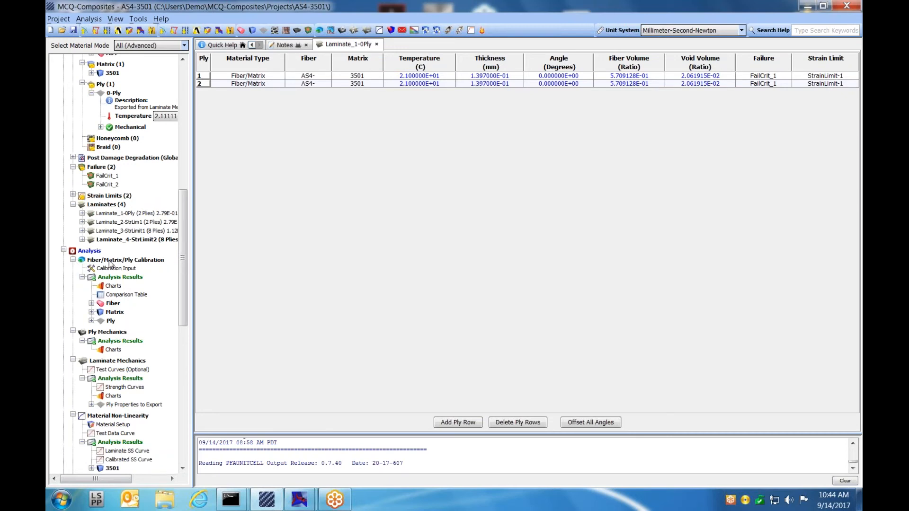
# Step: Open Calibration Input with manufacturer fiber/matrix data and unidirectional ply test values
pyautogui.click(116, 268)
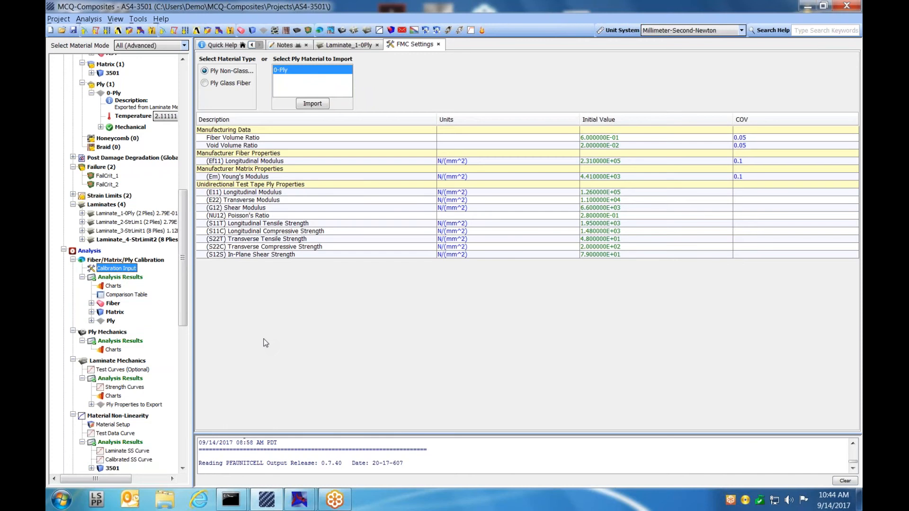
pyautogui.moveTo(502, 358)
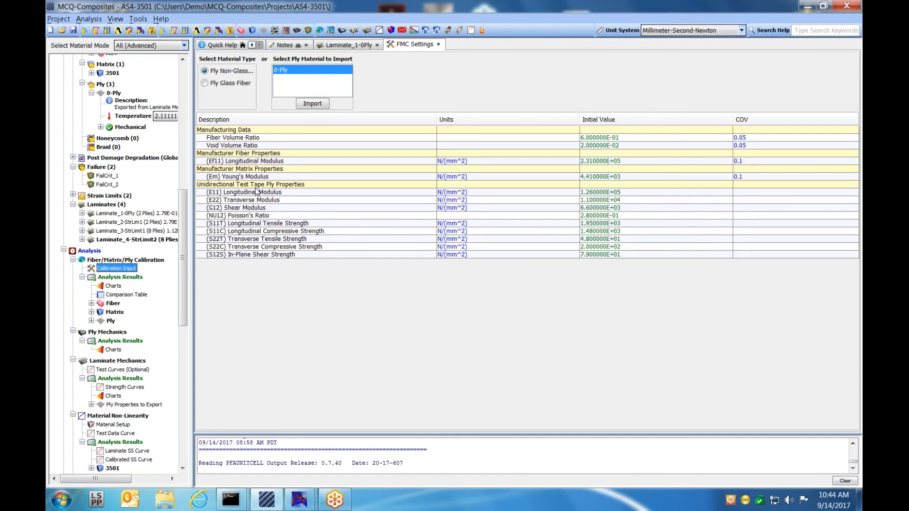
pyautogui.moveTo(268, 199)
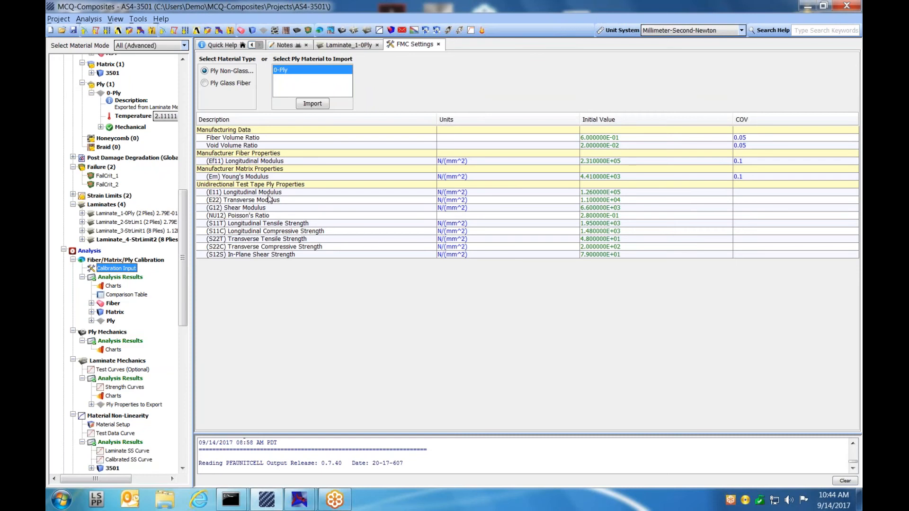
pyautogui.moveTo(221, 204)
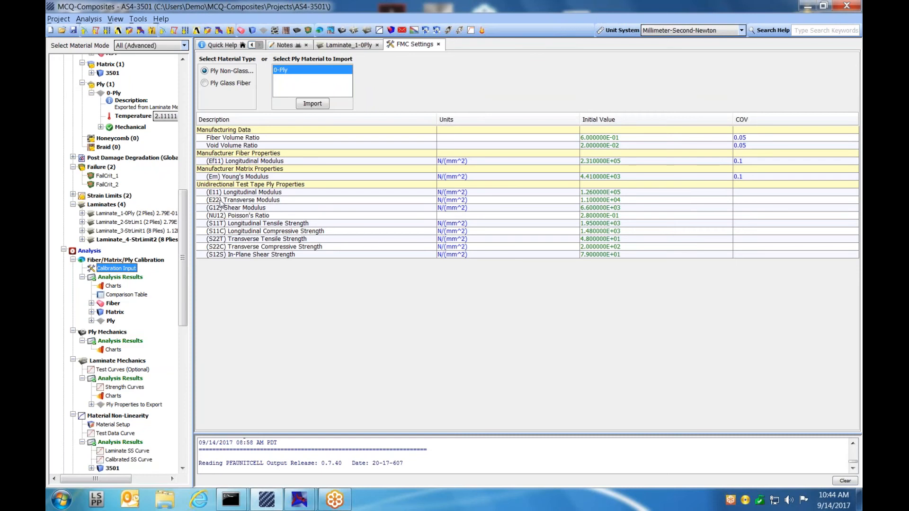
pyautogui.moveTo(218, 284)
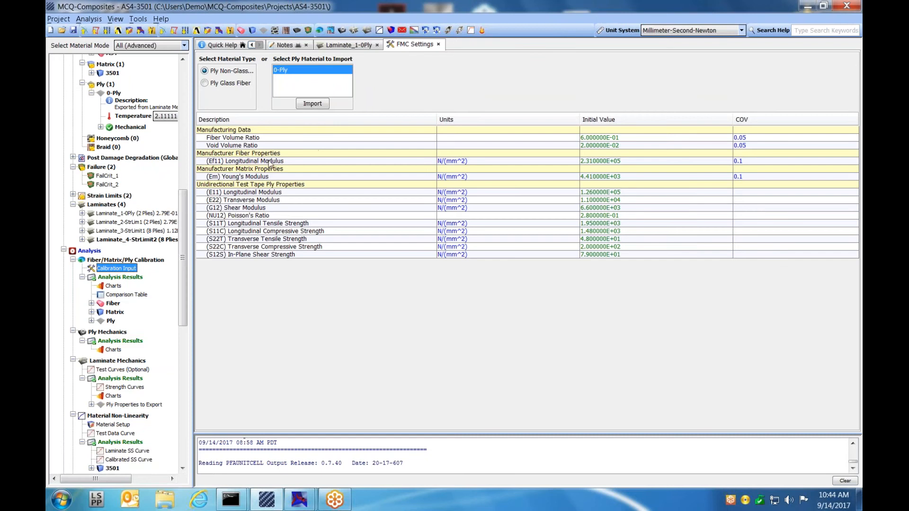
pyautogui.moveTo(313, 167)
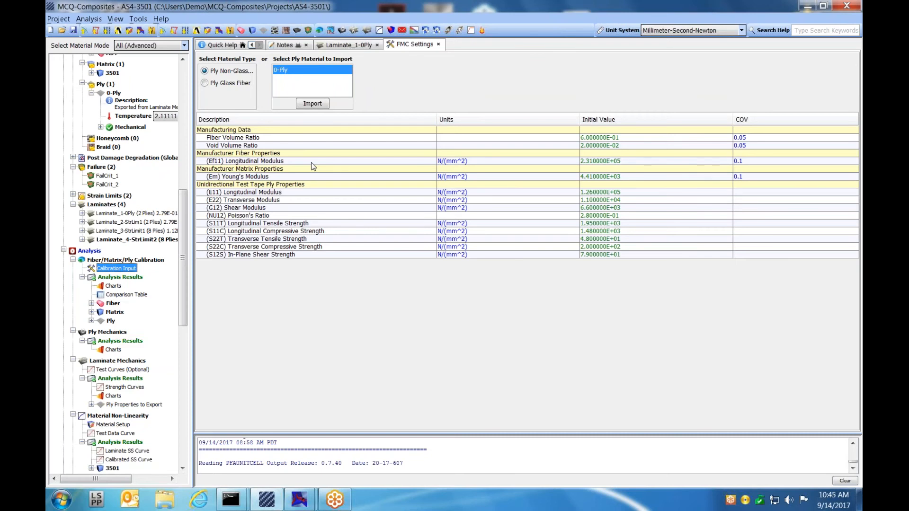
# Step: Run the fiber/matrix/ply calibration and show the initial-versus-effective Comparison Table
pyautogui.click(125, 259)
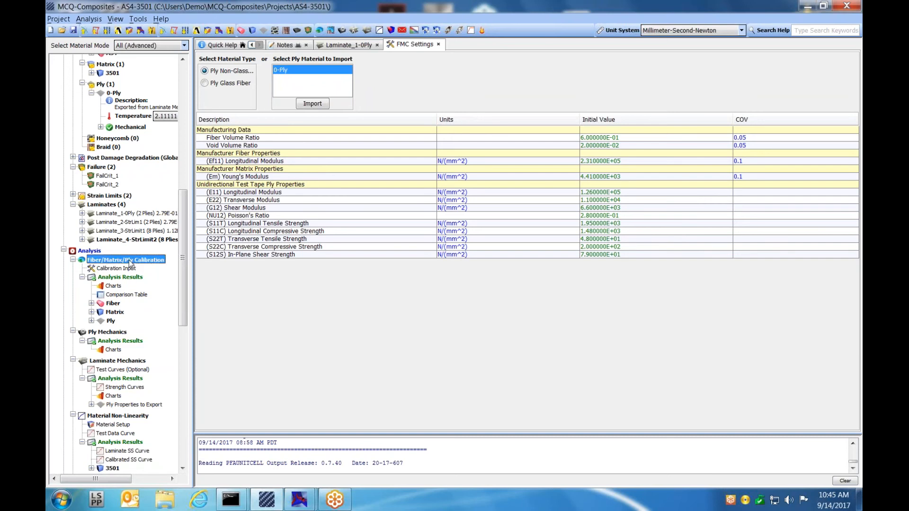
pyautogui.moveTo(141, 272)
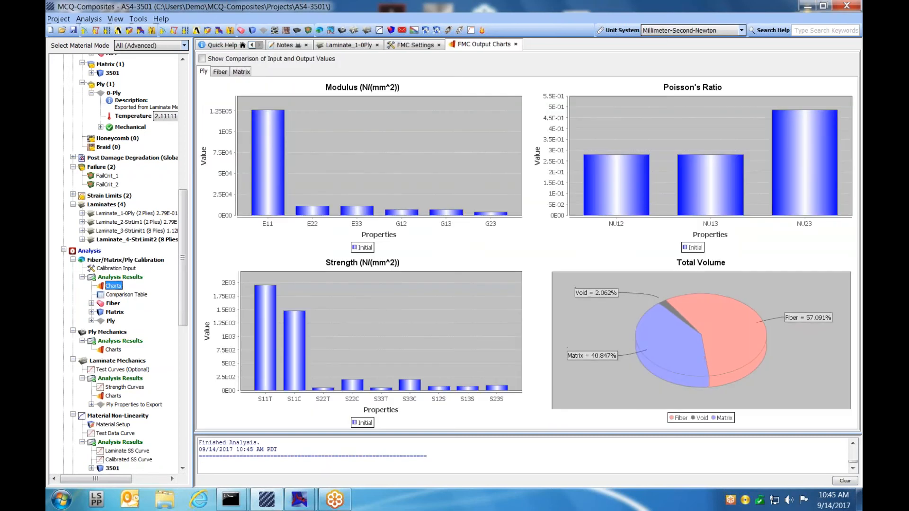
pyautogui.click(126, 294)
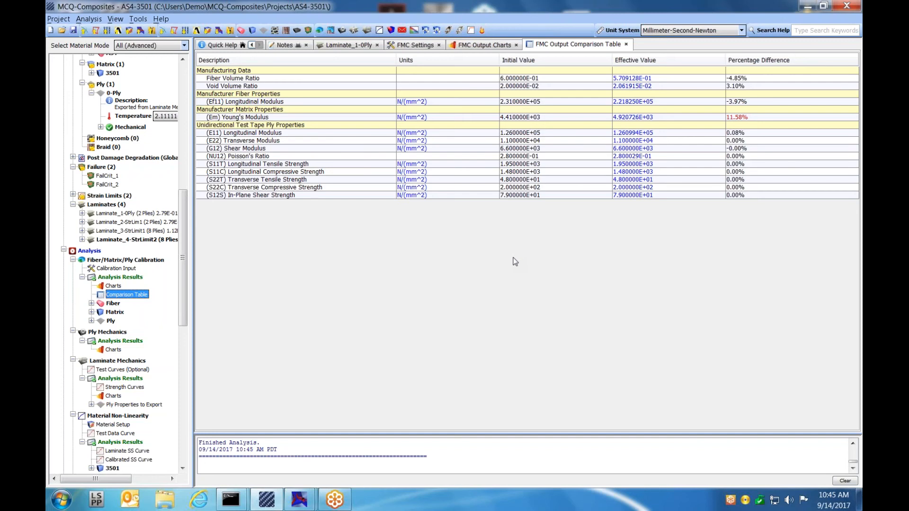
pyautogui.moveTo(109, 319)
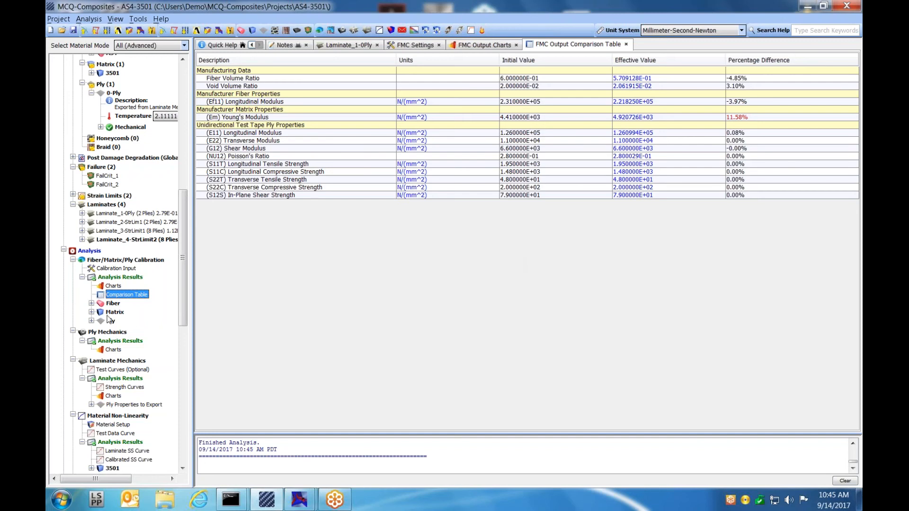
pyautogui.click(92, 303)
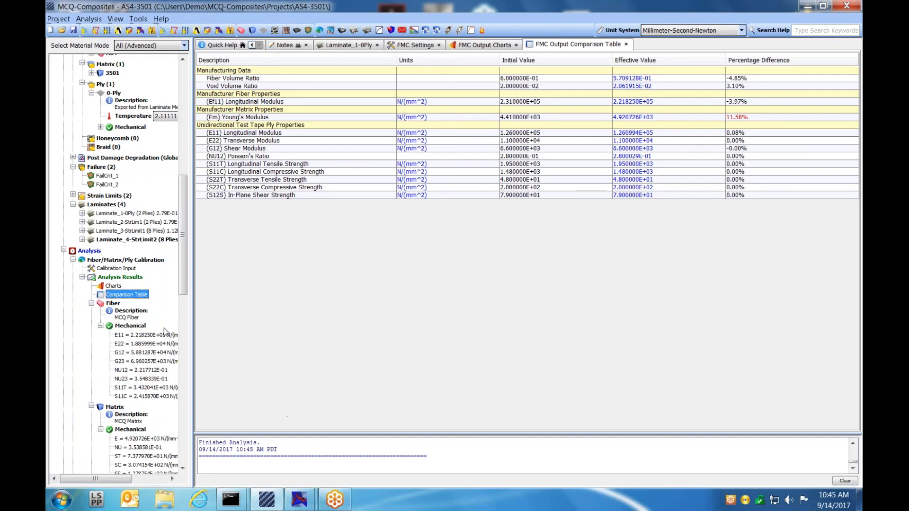
pyautogui.click(90, 303)
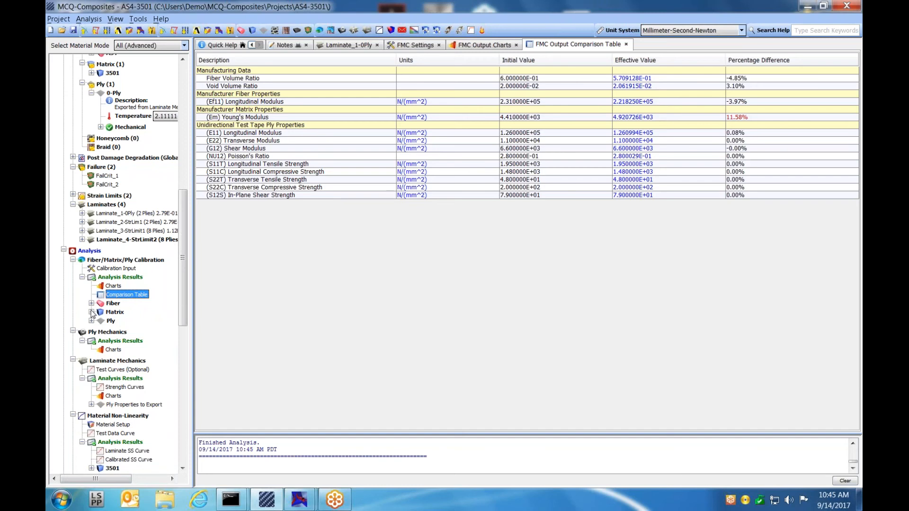
pyautogui.moveTo(172, 278)
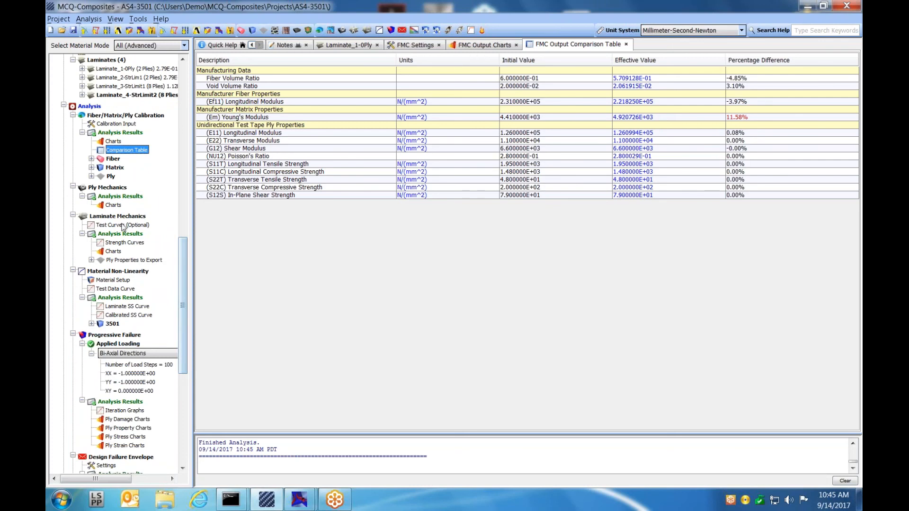
pyautogui.click(118, 216)
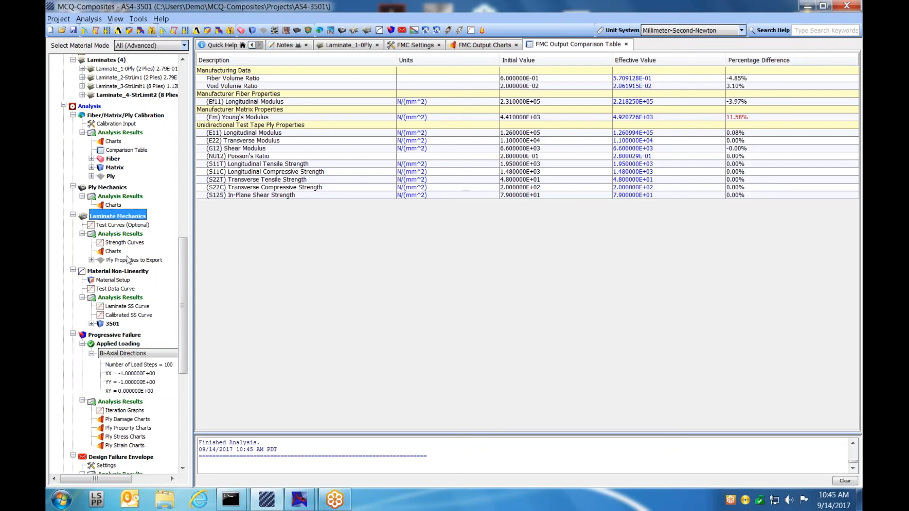
# Step: View Laminate_4-StrLimit2's plies and show the SXXT, SXXC, SXYS, SYYT, SYYC strength curves
pyautogui.click(137, 95)
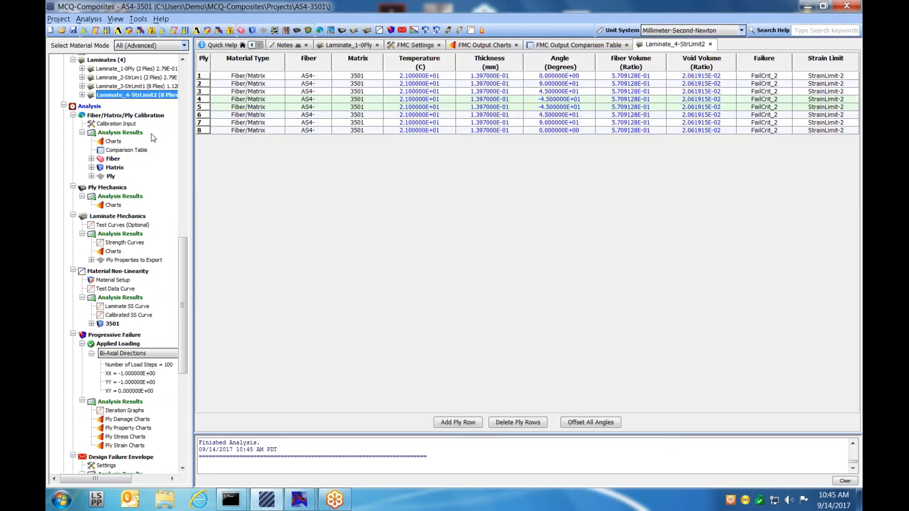
pyautogui.moveTo(416, 171)
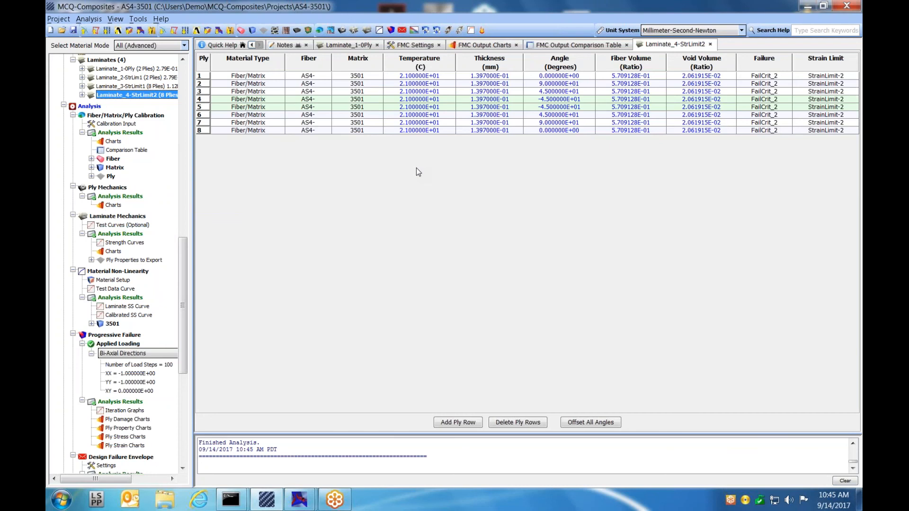
pyautogui.moveTo(426, 161)
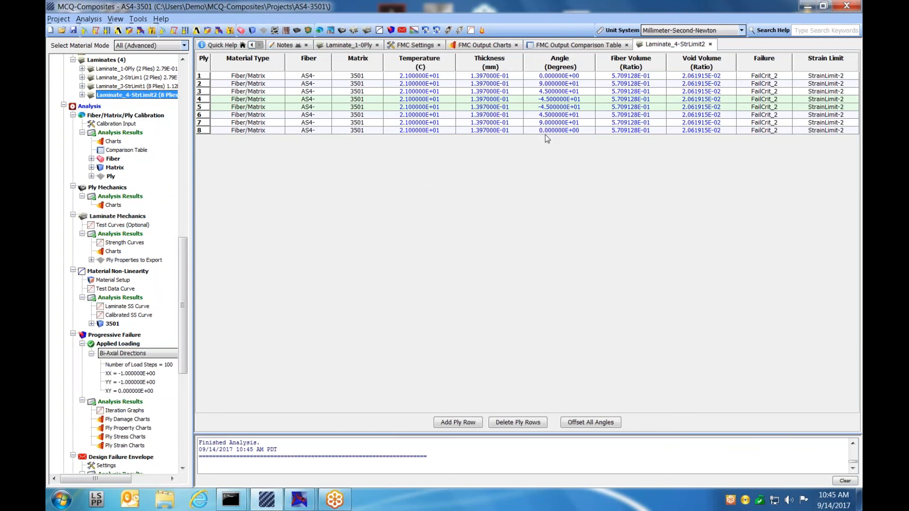
pyautogui.moveTo(623, 148)
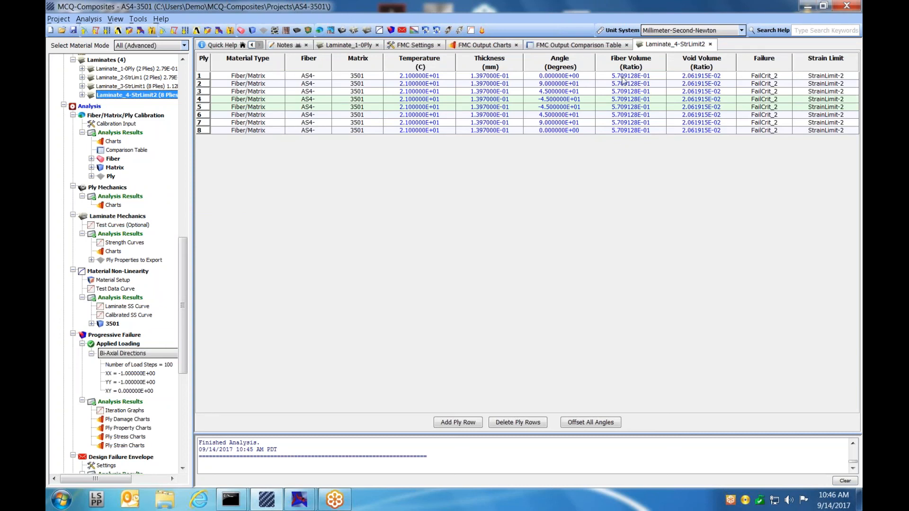
pyautogui.moveTo(714, 96)
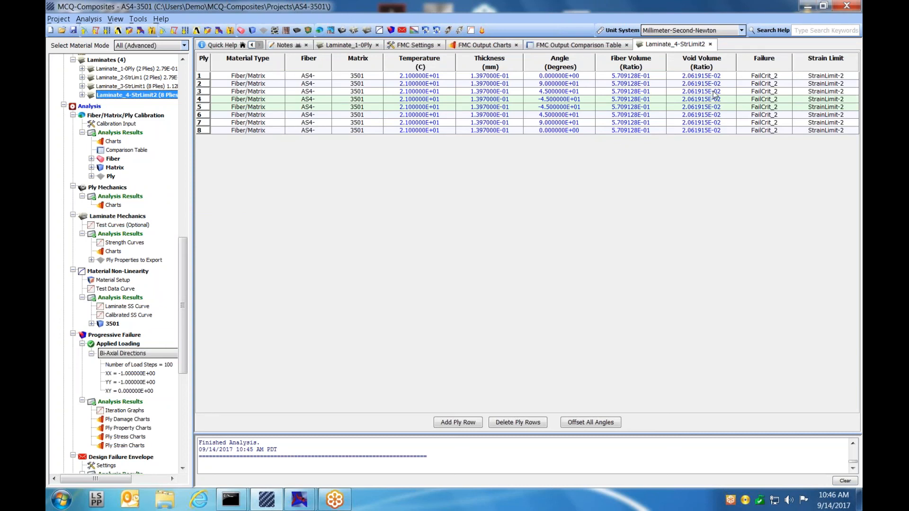
pyautogui.moveTo(386, 282)
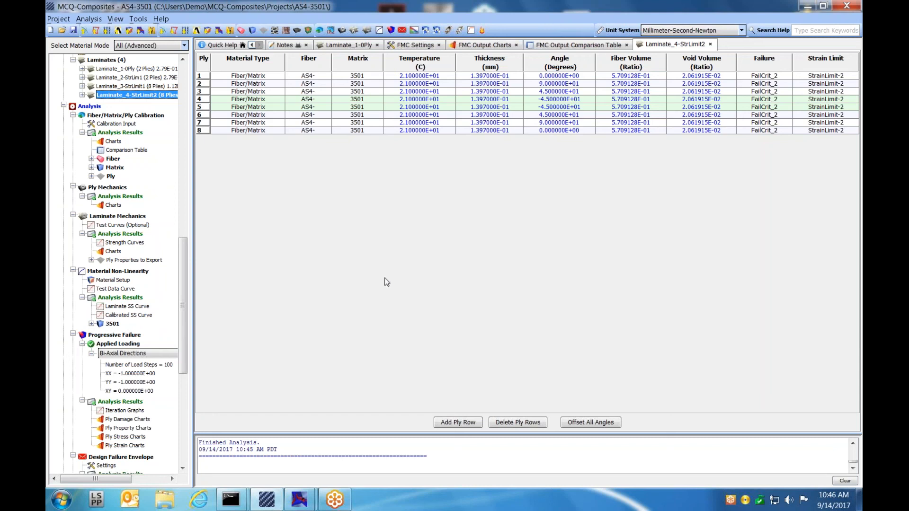
pyautogui.click(118, 216)
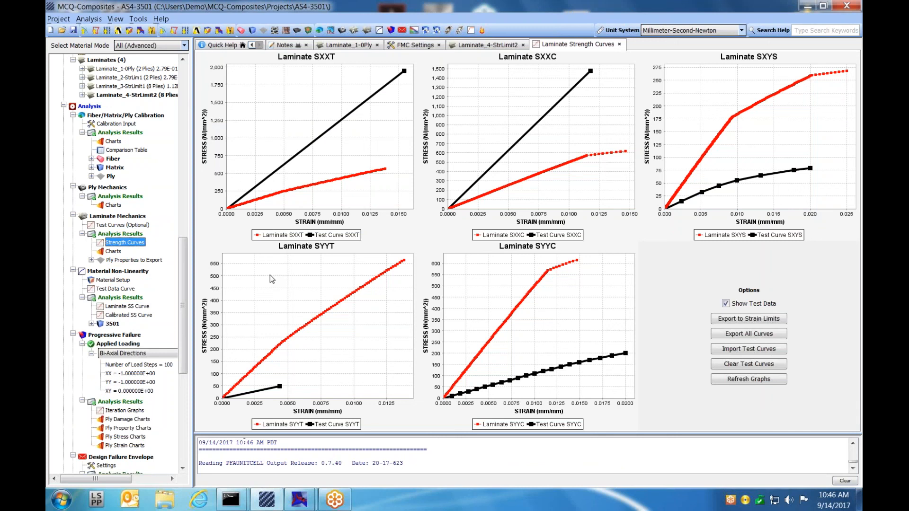
# Step: Select Laminate_1-0Ply in the Laminates list as the active laminate
pyautogui.click(137, 68)
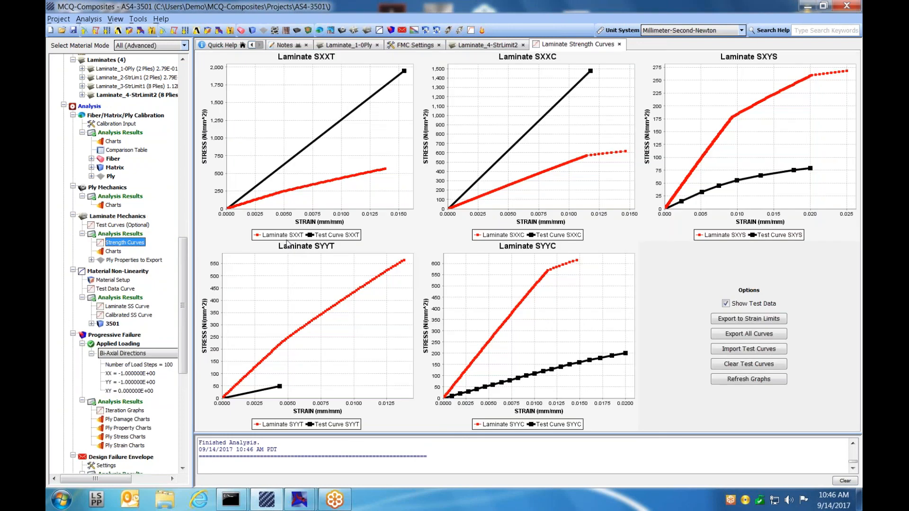
pyautogui.click(135, 68)
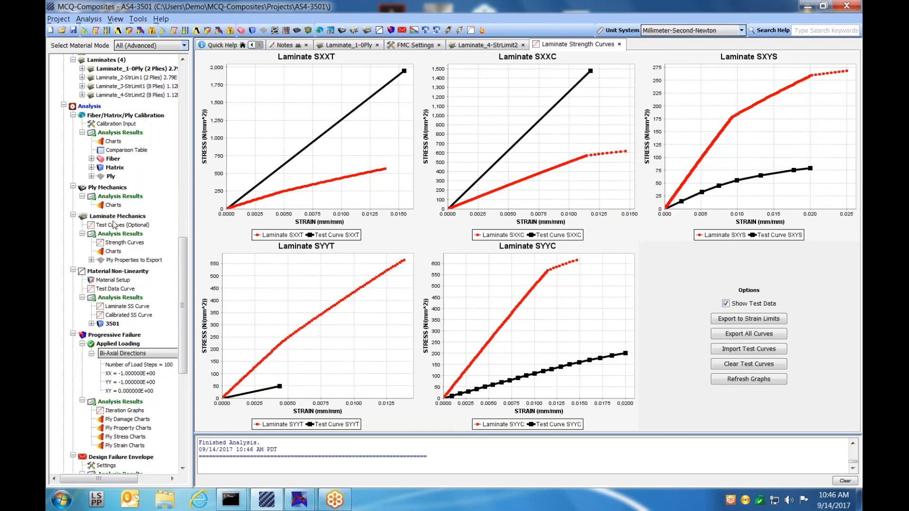
# Step: Run the Laminate Mechanics analysis again so all five strength curves match the test data
pyautogui.rightClick(118, 216)
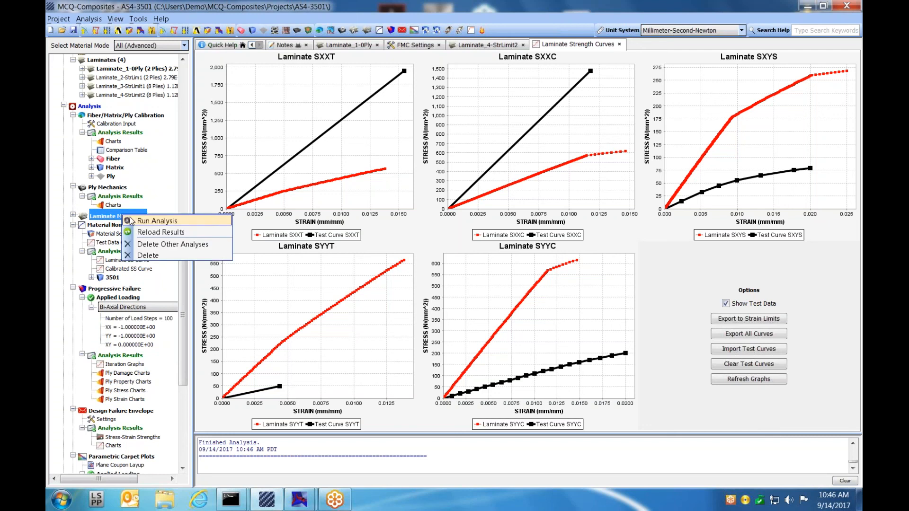
pyautogui.click(157, 221)
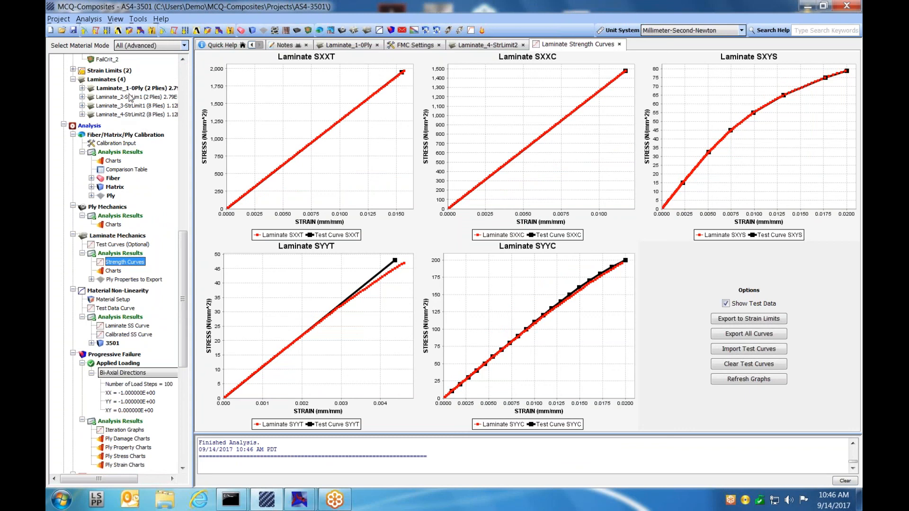
pyautogui.rightClick(131, 96)
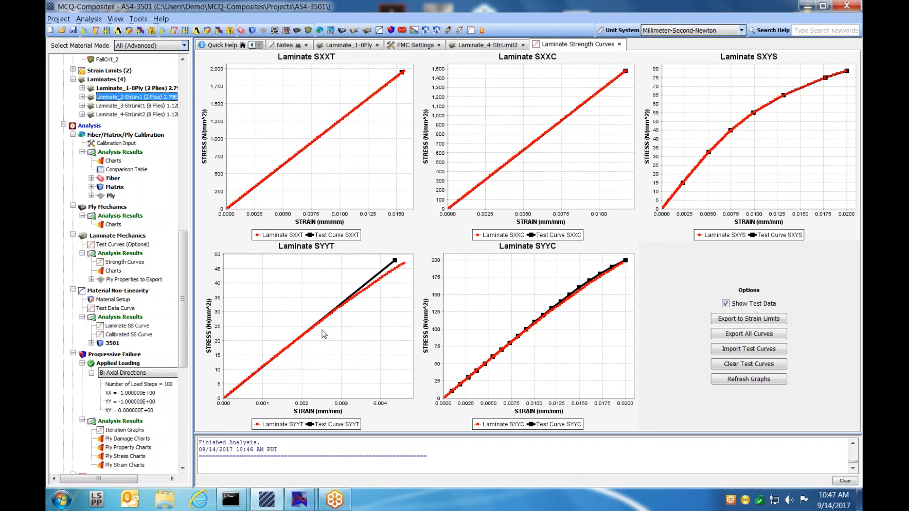
# Step: Select Material Non-Linearity, collapse the tree, then expand Libraries into project and material libraries
pyautogui.click(119, 290)
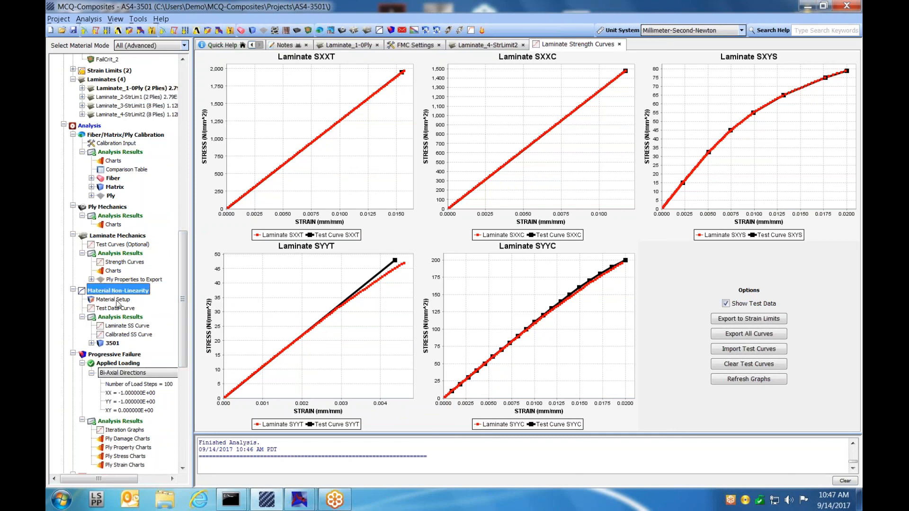
pyautogui.click(113, 301)
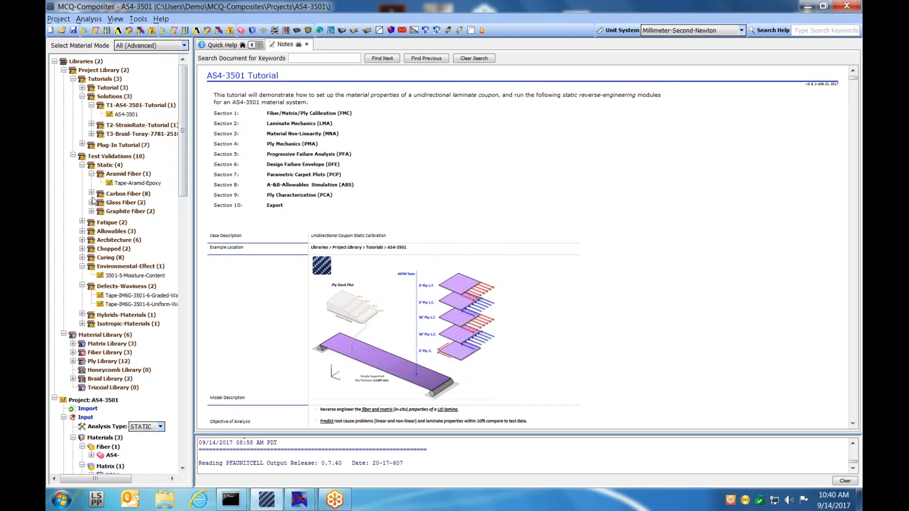
pyautogui.click(54, 61)
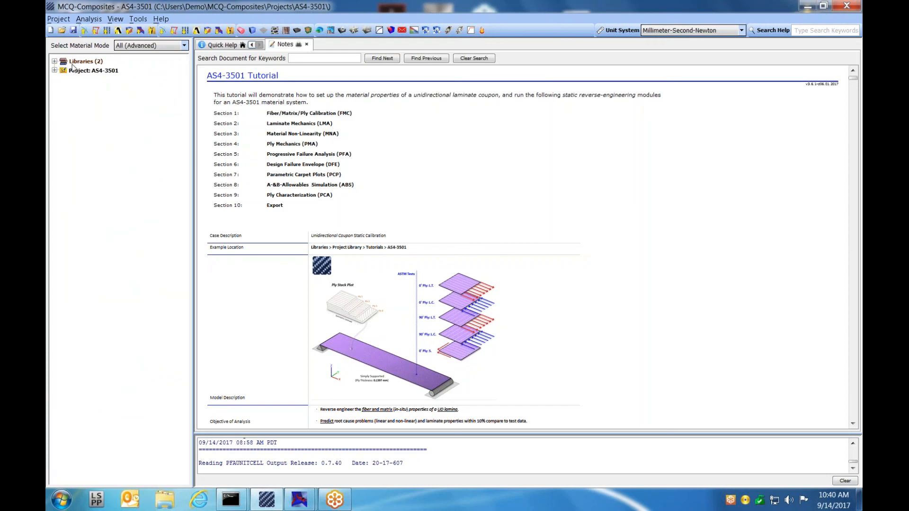
pyautogui.moveTo(73, 114)
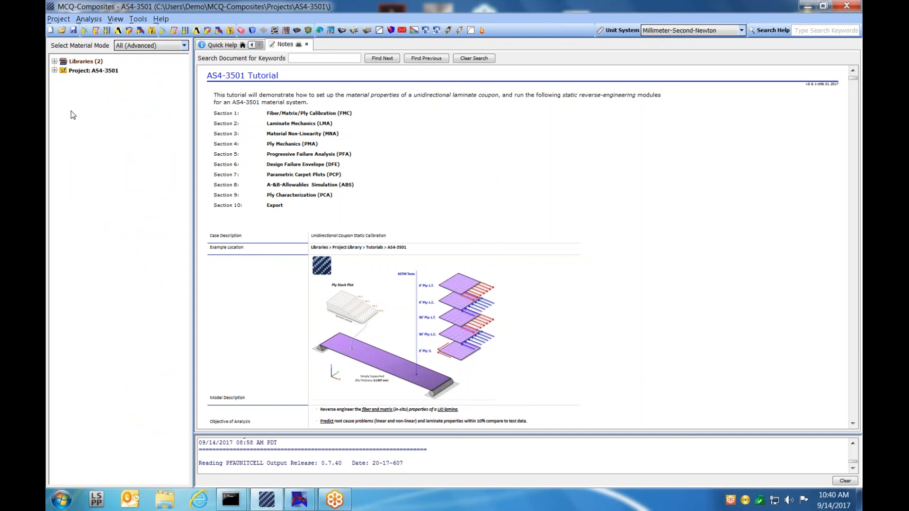
pyautogui.click(53, 60)
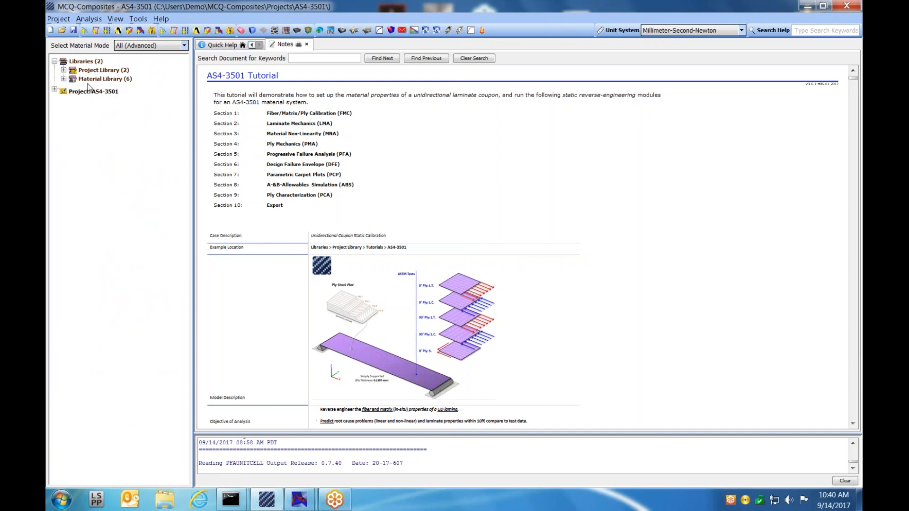